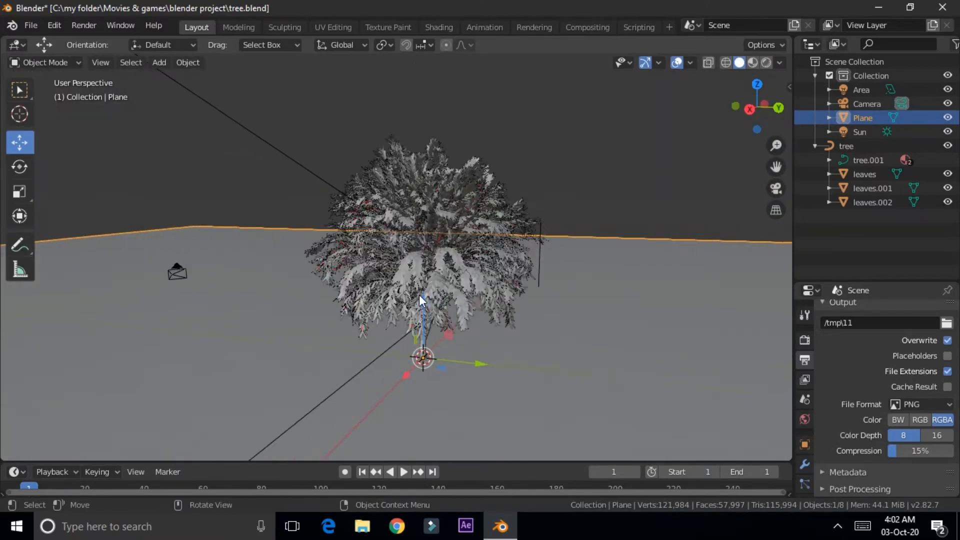
- Join leaves, leaves.001 and leaves.002 into a single leaves object with Ctrl+J
click(508, 277)
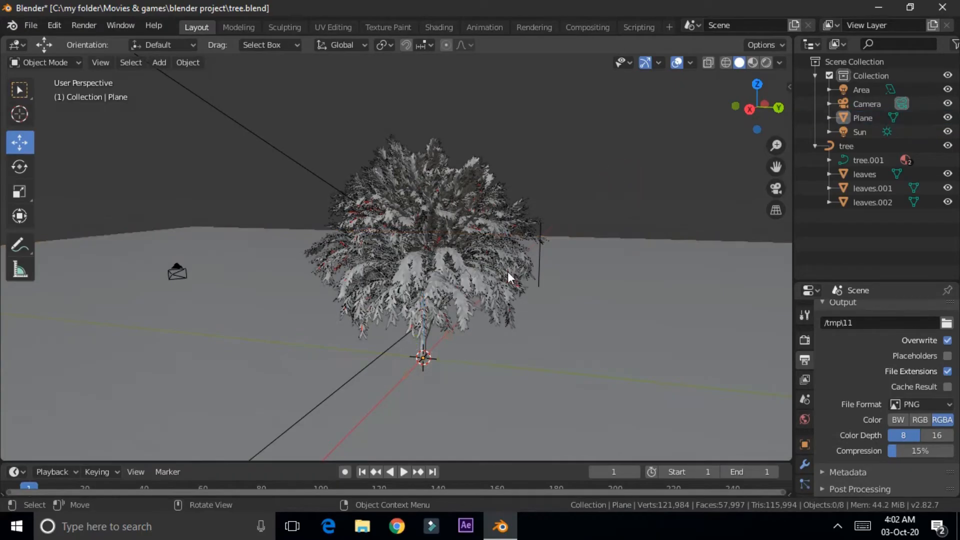
click(872, 202)
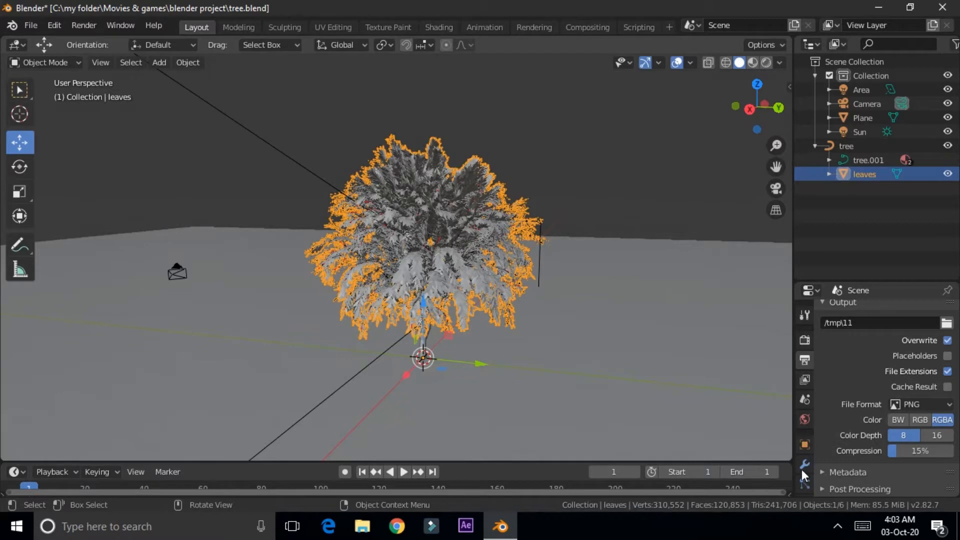
mouse_move(886, 226)
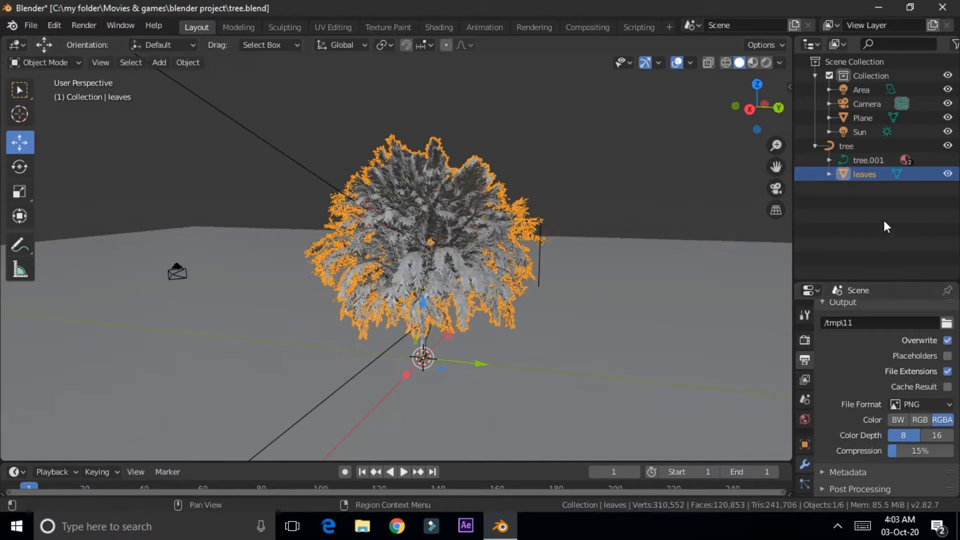
scroll(up, 3)
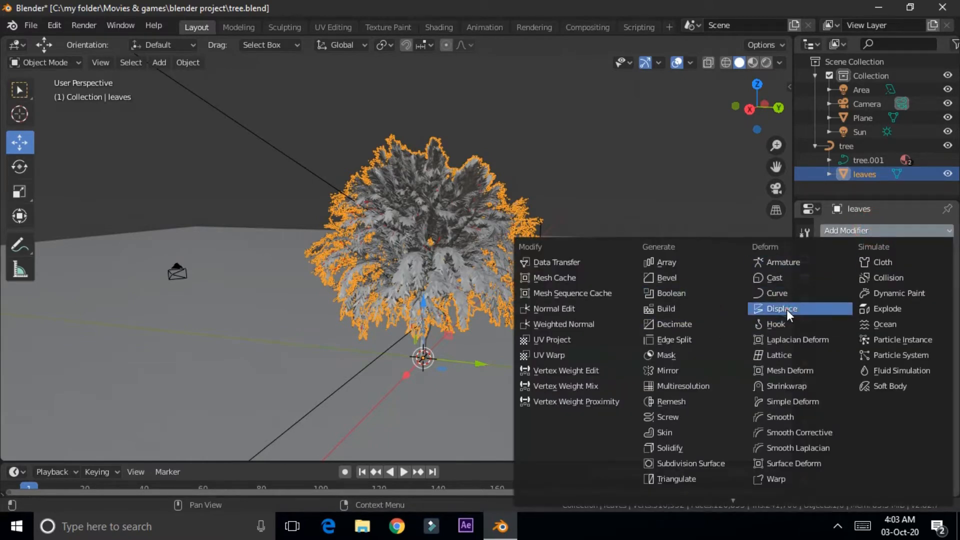
- Add a Displace modifier to the leaves with a new texture and Strength 0.04
click(780, 308)
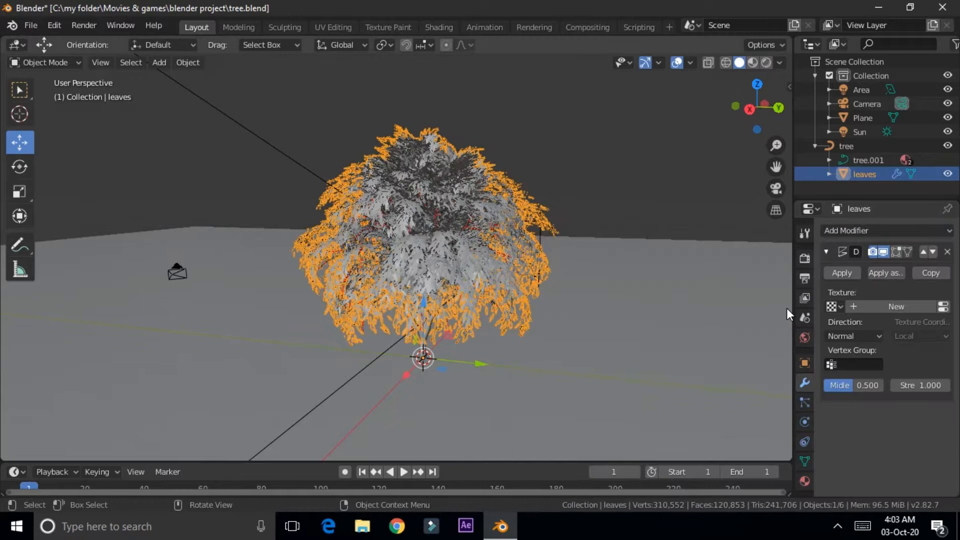
mouse_move(853, 327)
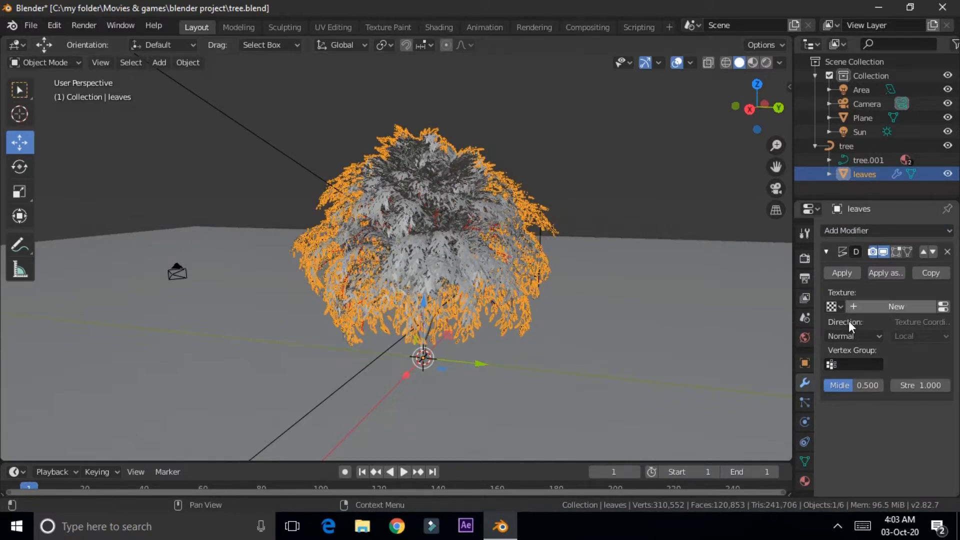
click(895, 306)
text(.04)
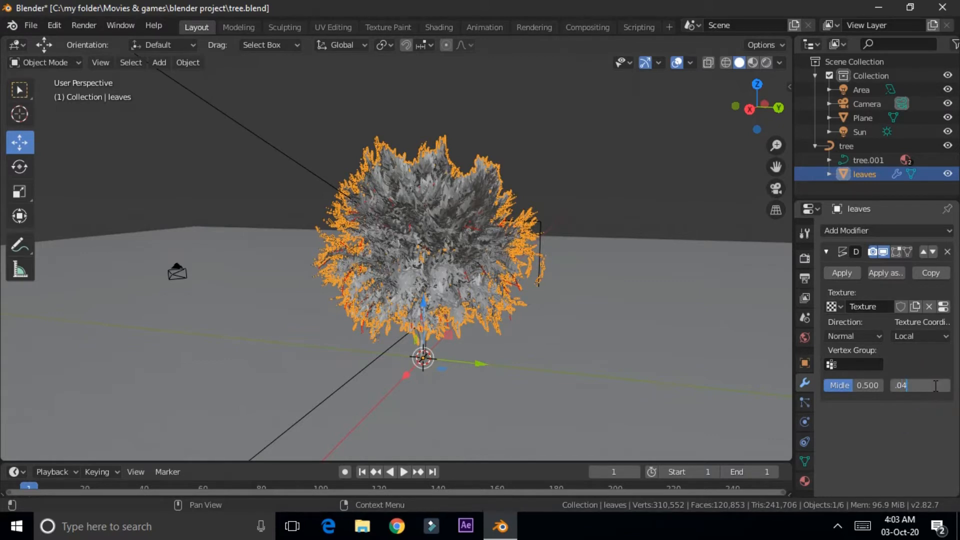
key(Return)
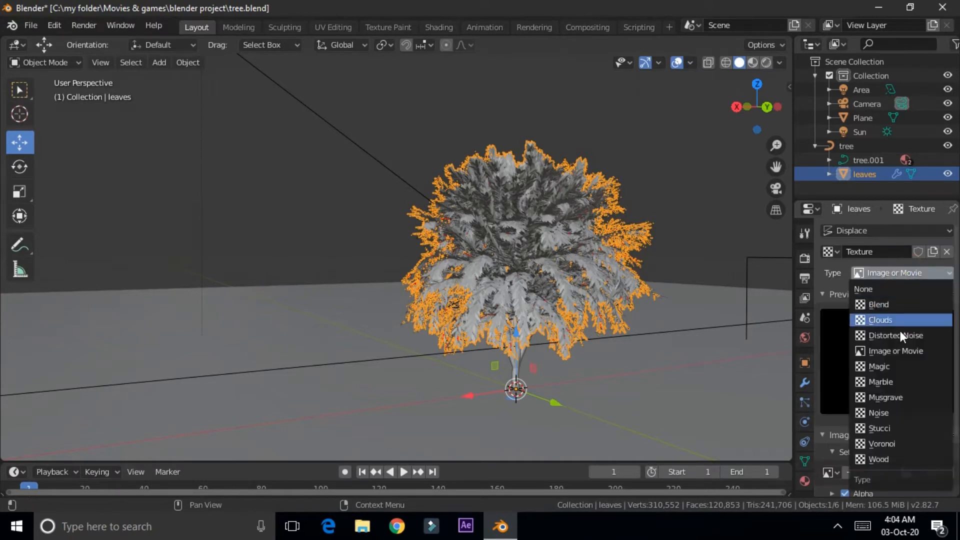
- Set the displacement texture to Clouds with size 1.14 and depth 3
click(880, 319)
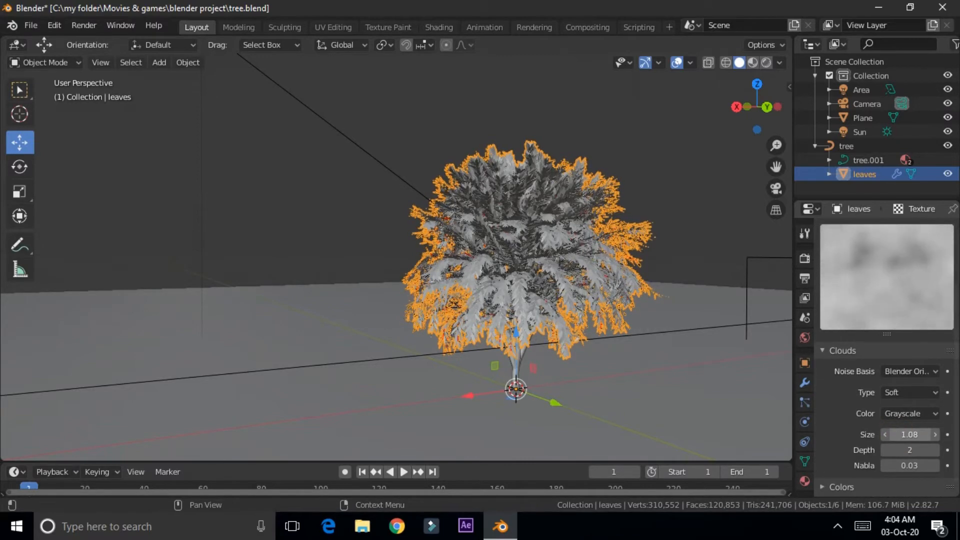
click(936, 434)
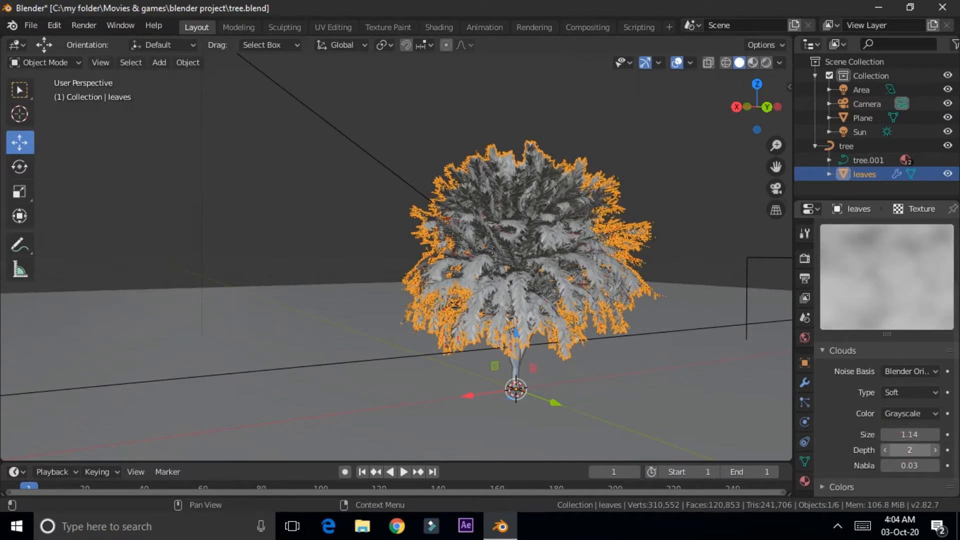
click(935, 450)
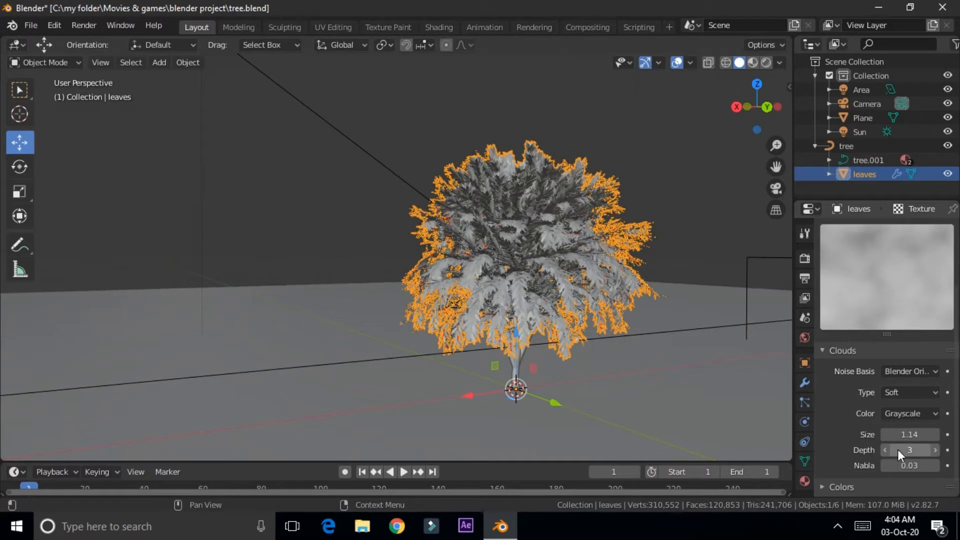
scroll(down, 3)
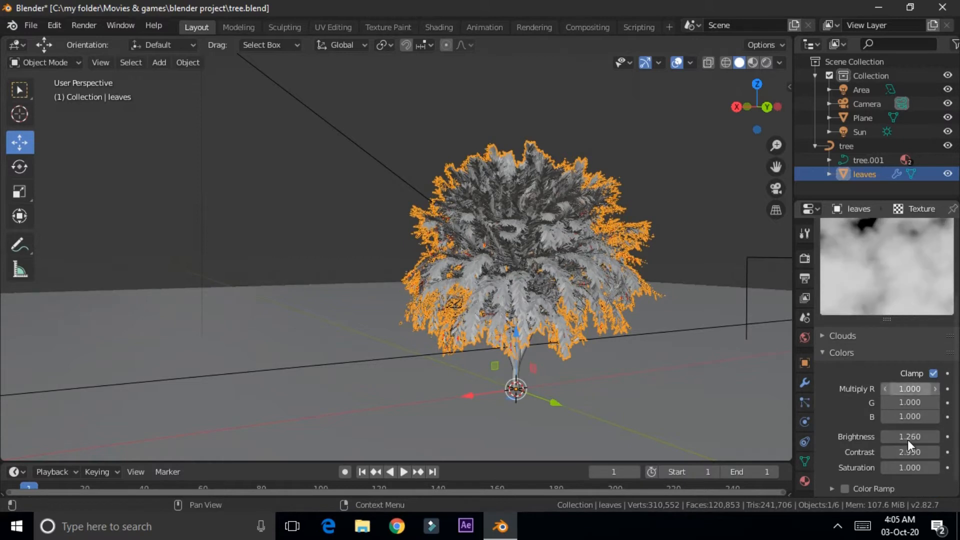
- Set brightness 0.98 and contrast 2.99, and enable the colour ramp with tightened stops
click(910, 436)
text(0.980)
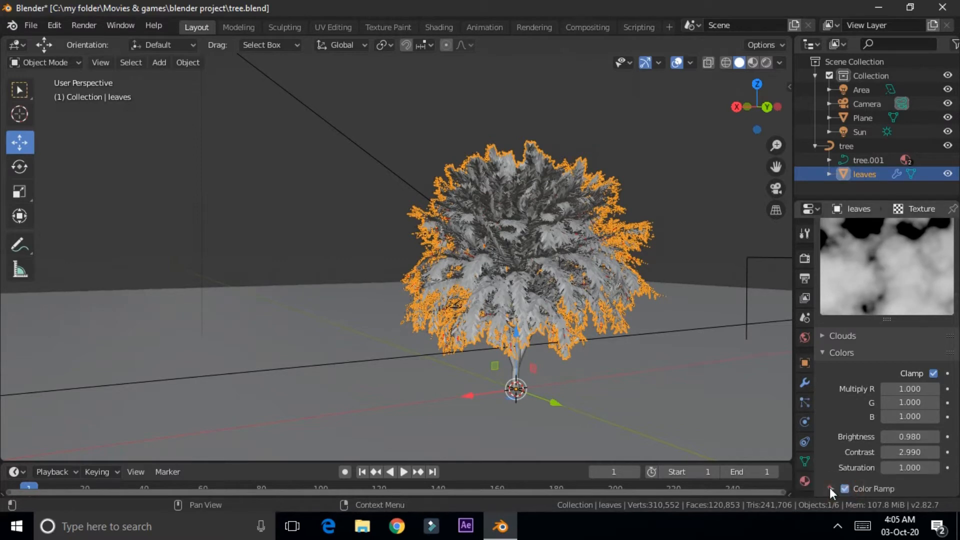
click(833, 488)
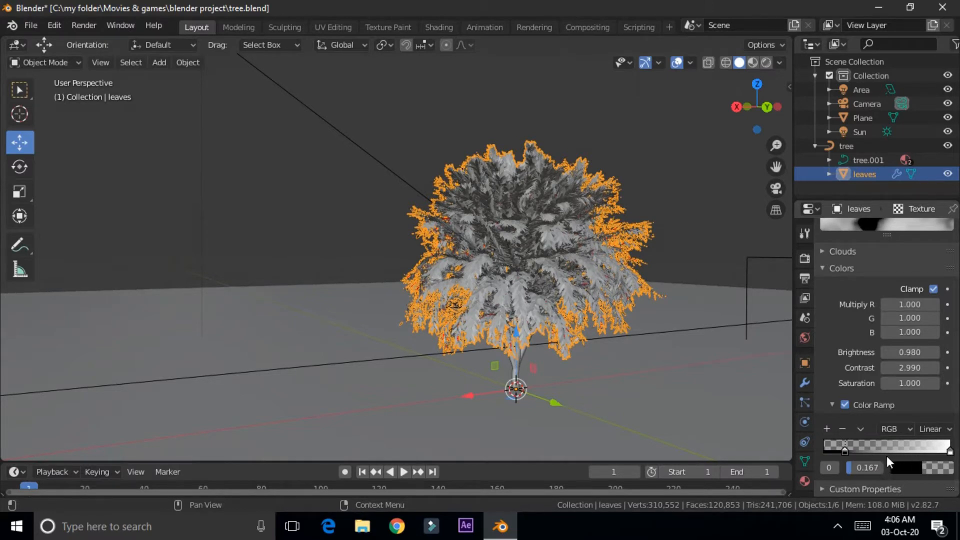
click(922, 445)
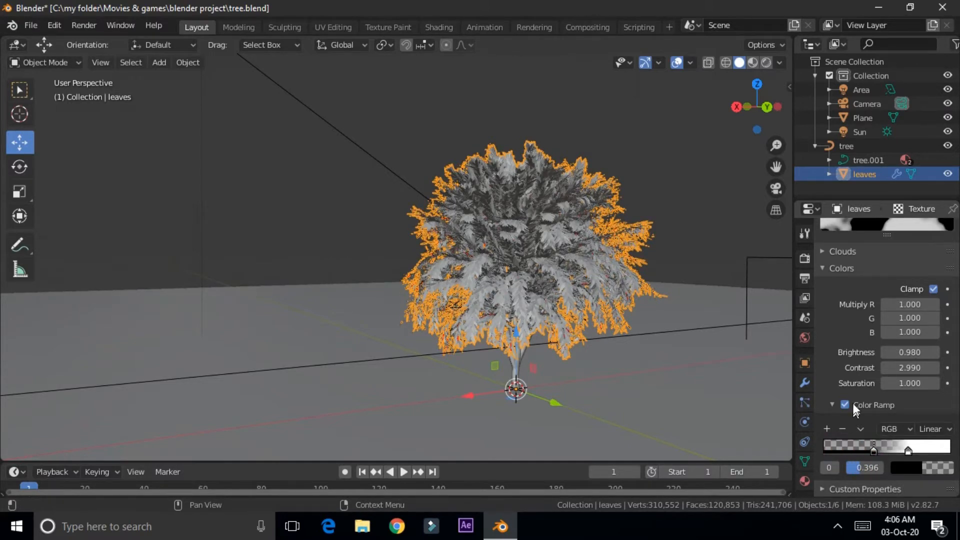
click(804, 382)
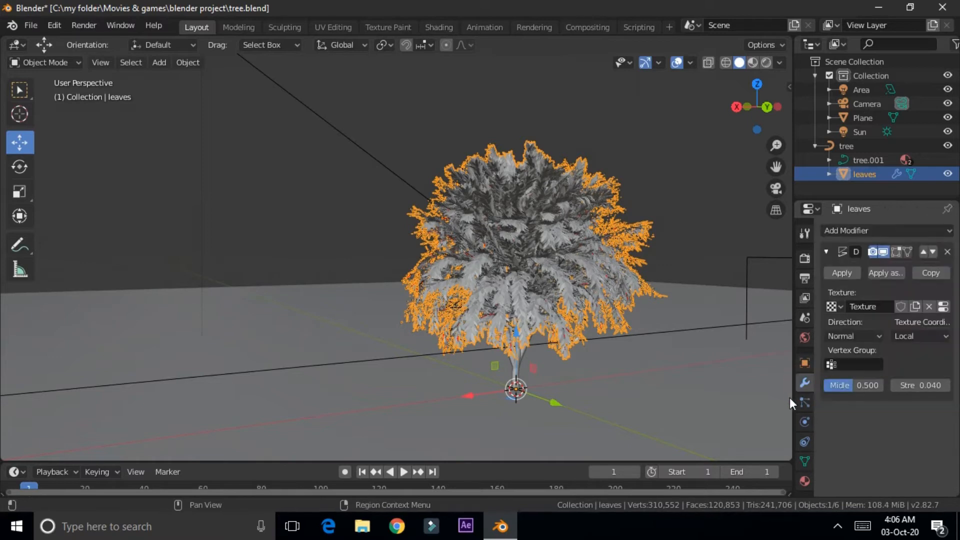
mouse_move(465, 286)
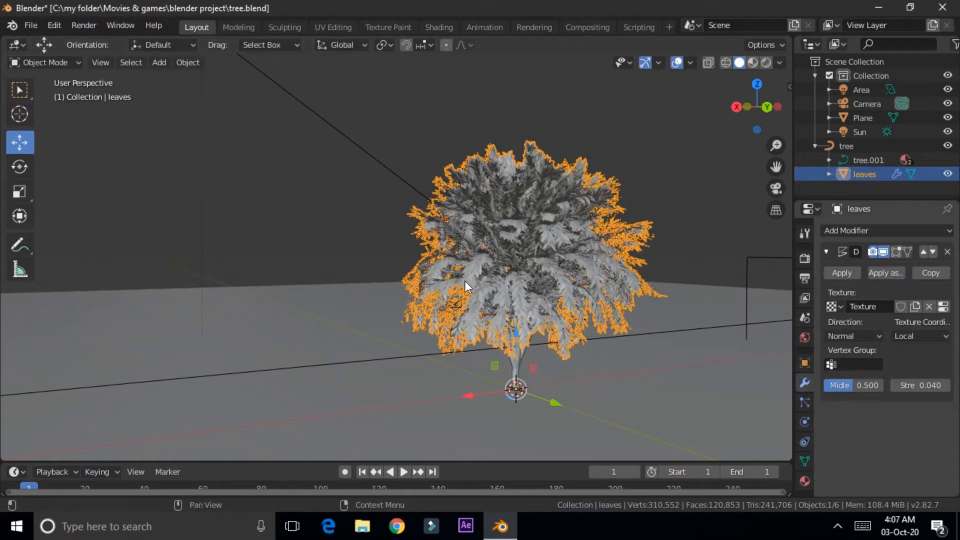
- Add a Plain Axes Empty and move it up-left of the tree, near (5.9, -2.9, 3.2)
click(158, 63)
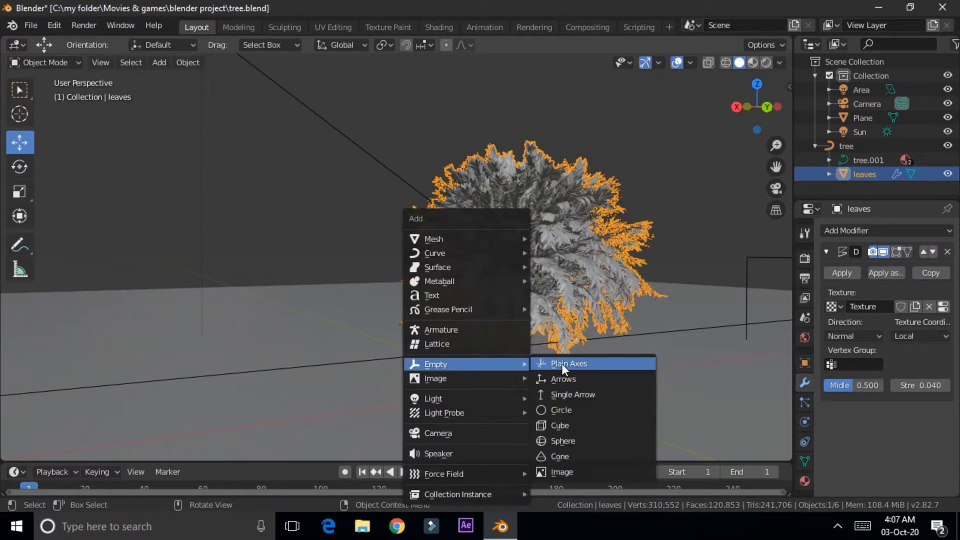
click(567, 363)
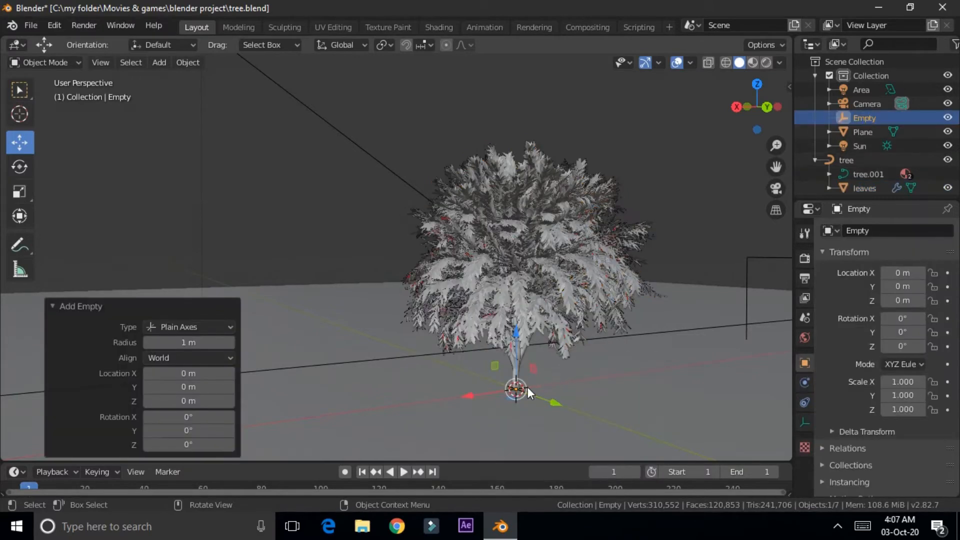
key(g)
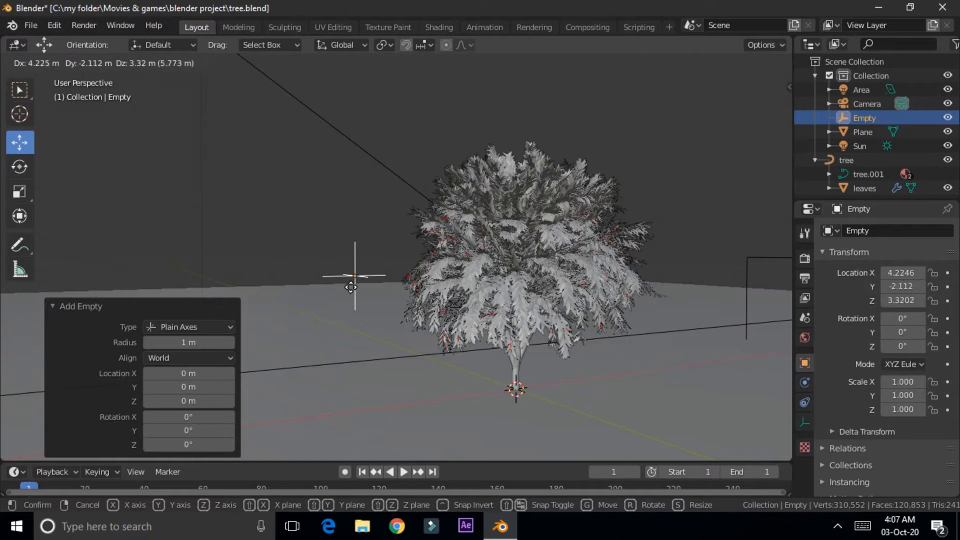
click(306, 283)
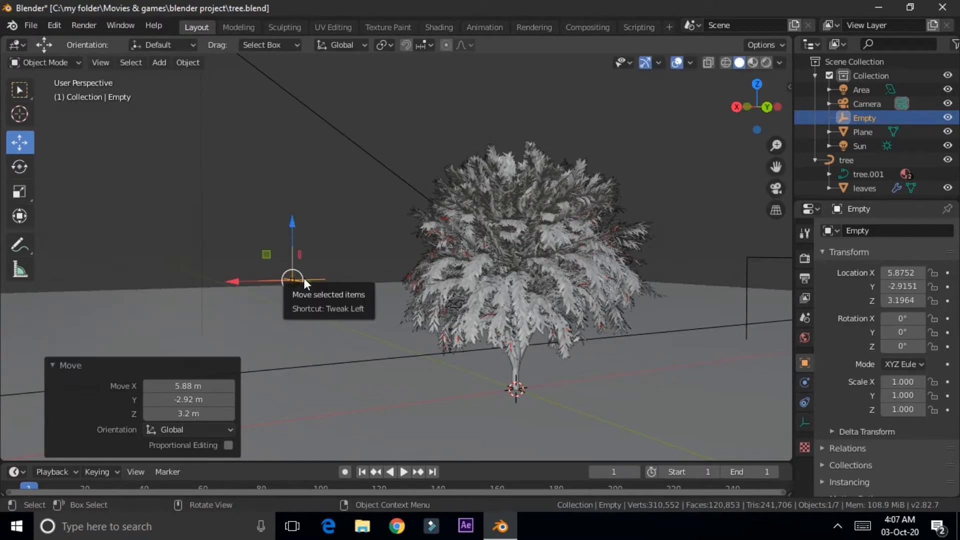
mouse_move(541, 341)
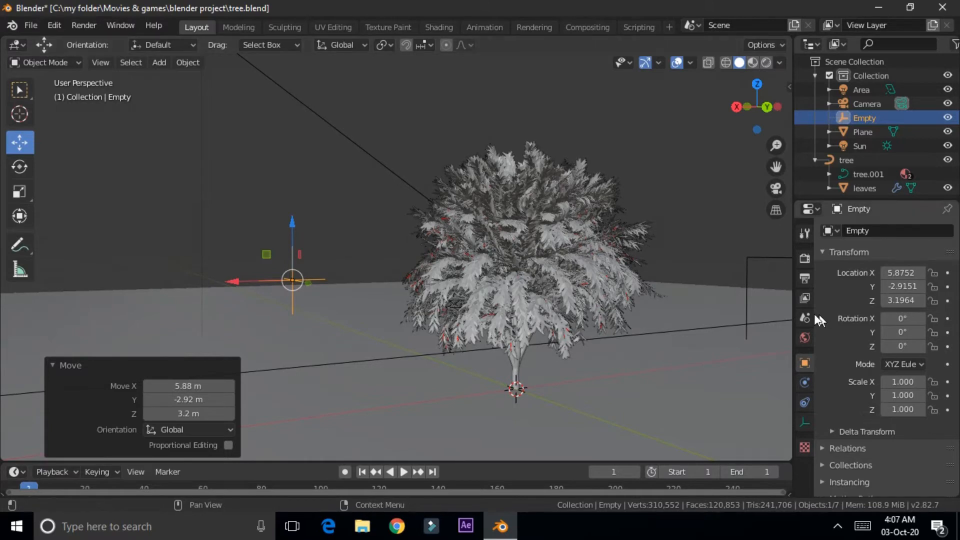
mouse_move(556, 295)
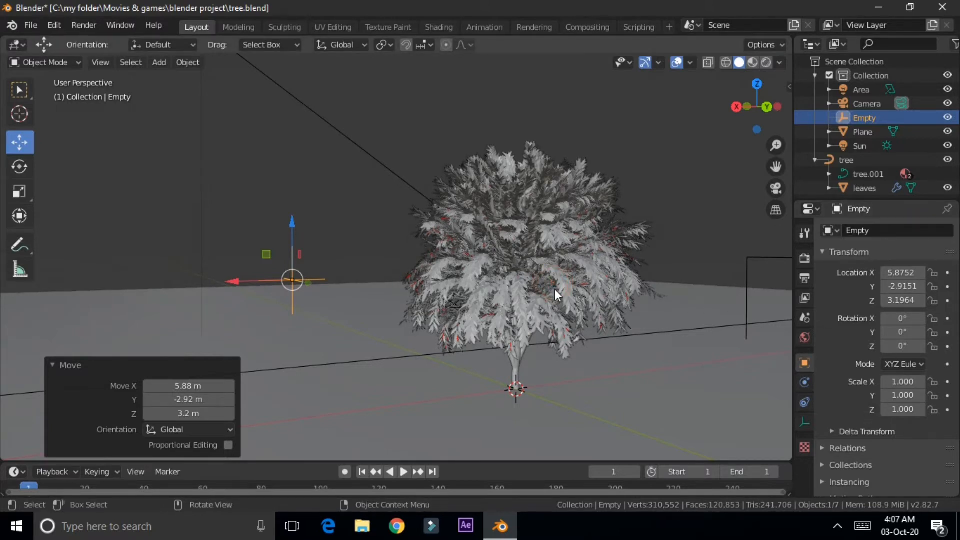
- Set the leaves' Displace Texture Coordinates to Object, using the Empty
click(865, 188)
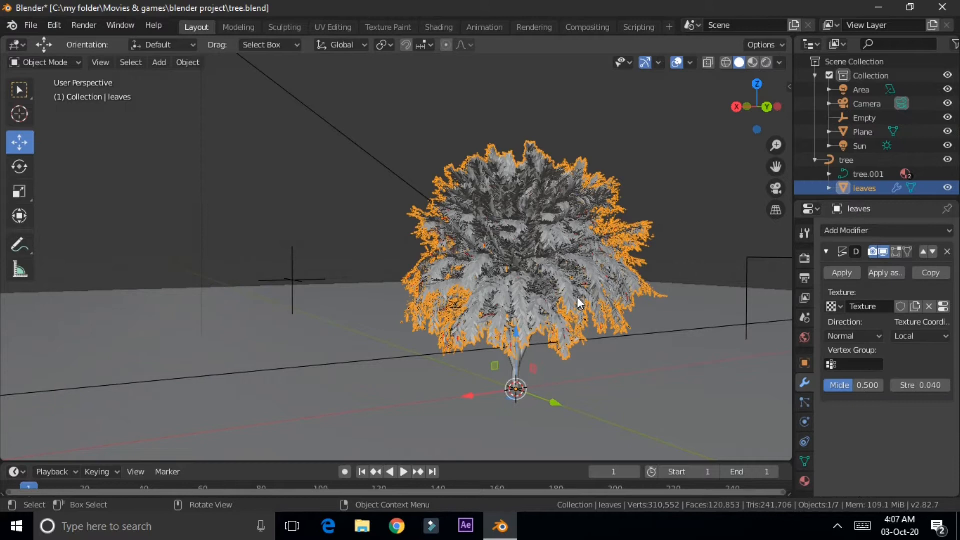
mouse_move(915, 337)
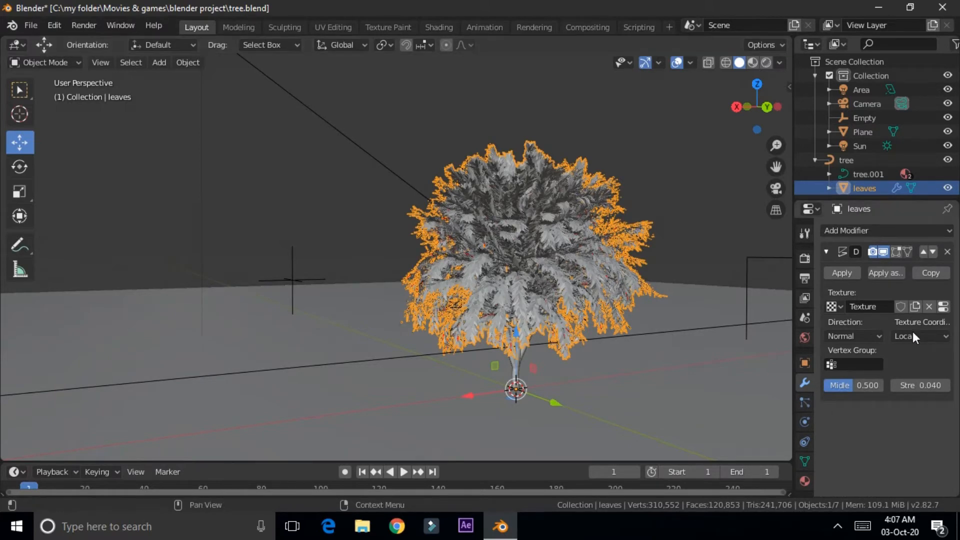
click(919, 335)
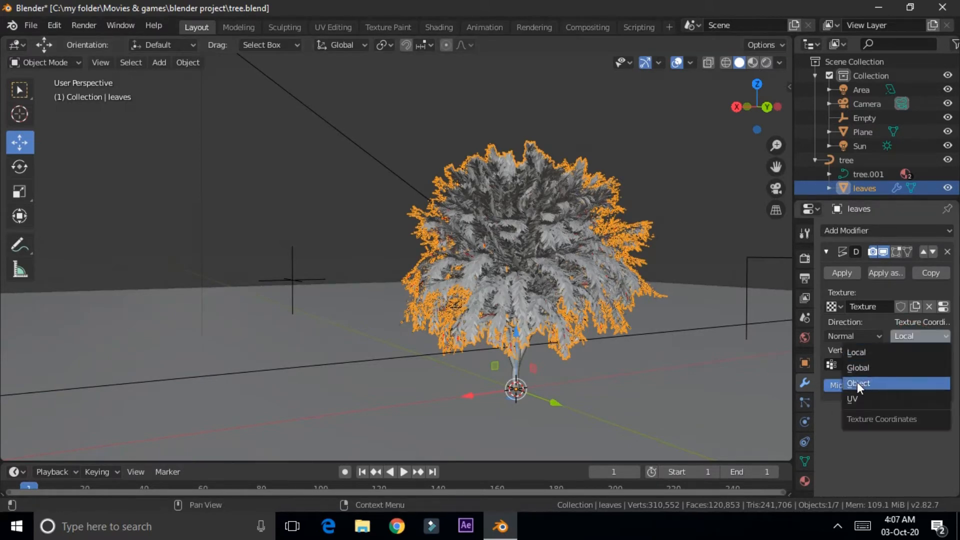
click(858, 383)
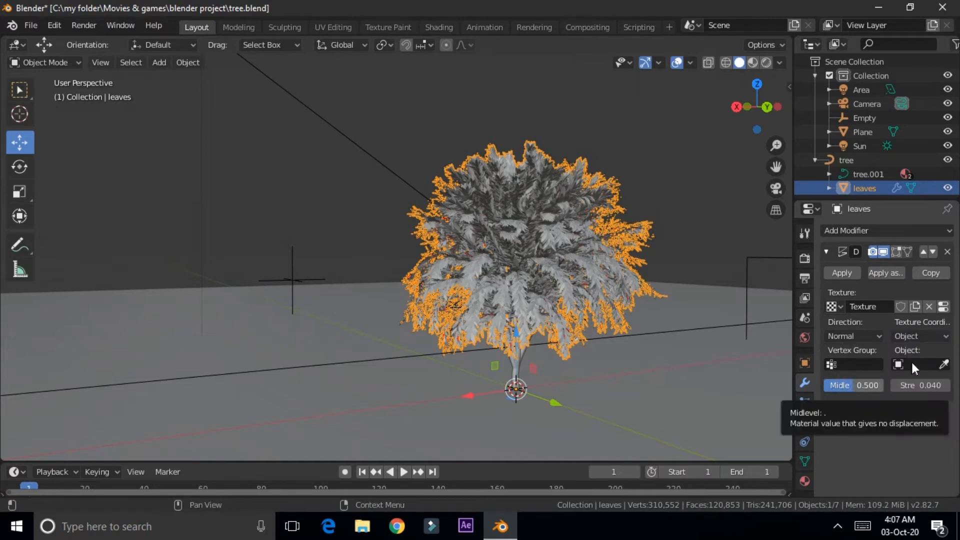
click(898, 365)
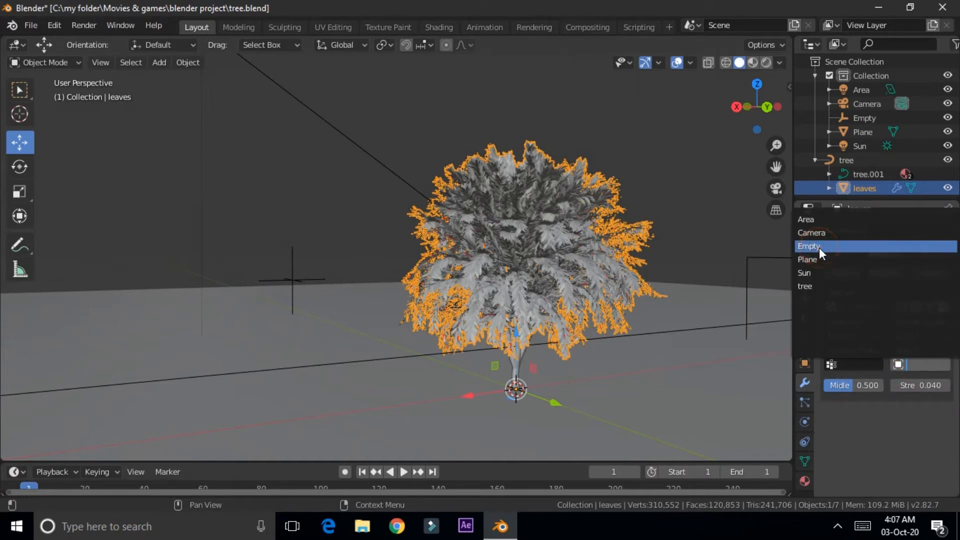
click(810, 245)
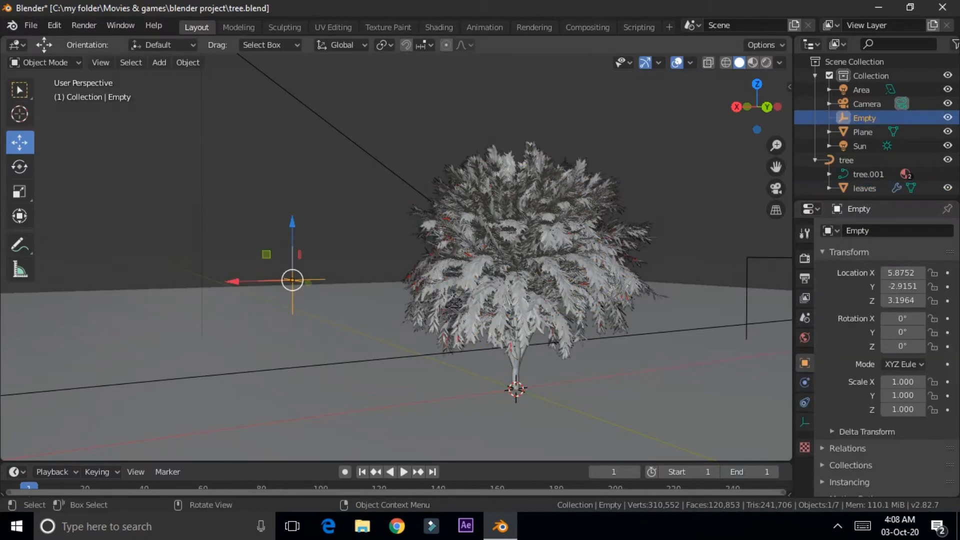
key(r)
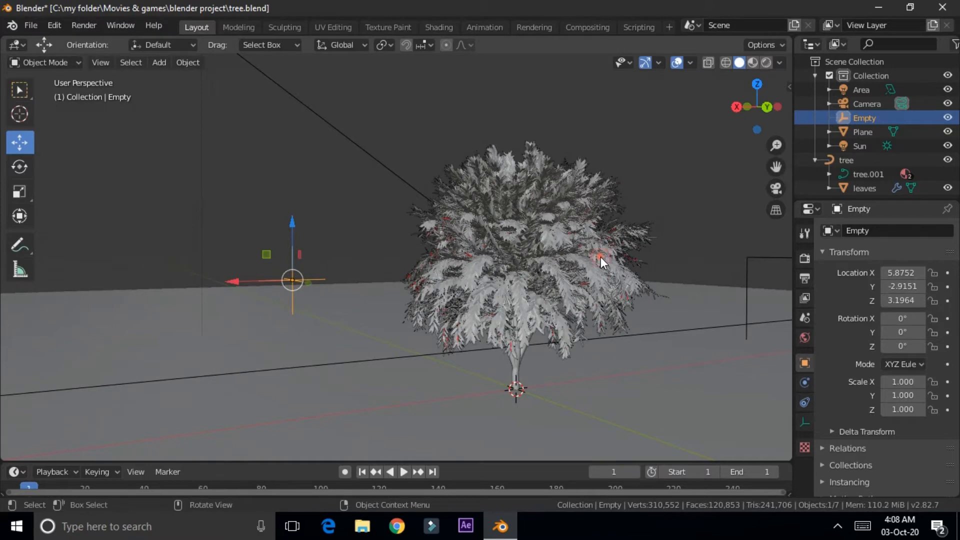
click(864, 188)
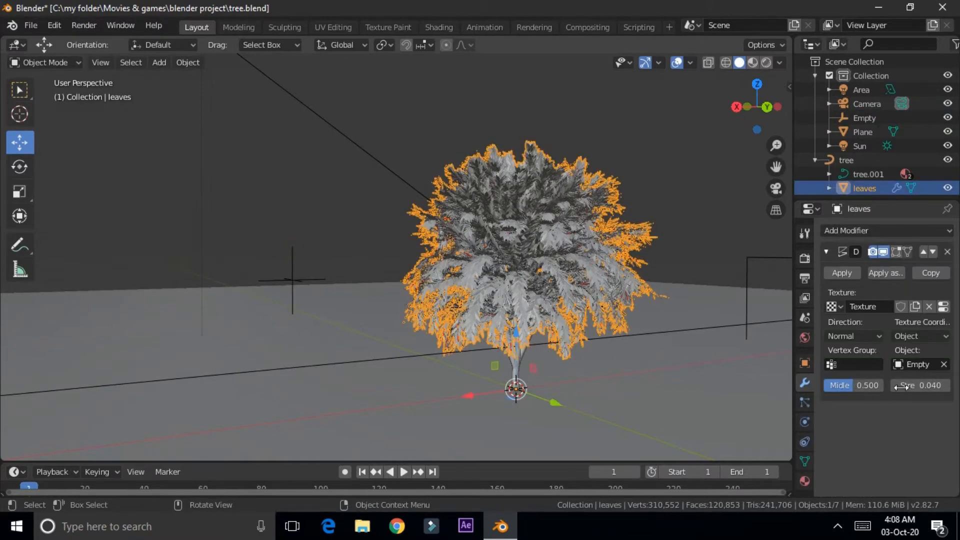
- Review the Clouds size and colour ramp settings, then select the Empty
click(922, 208)
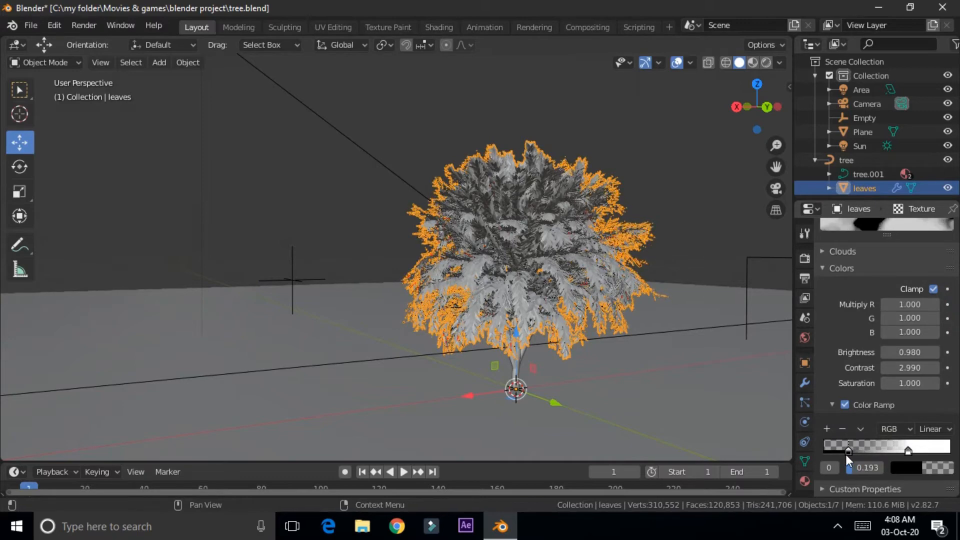
scroll(up, 3)
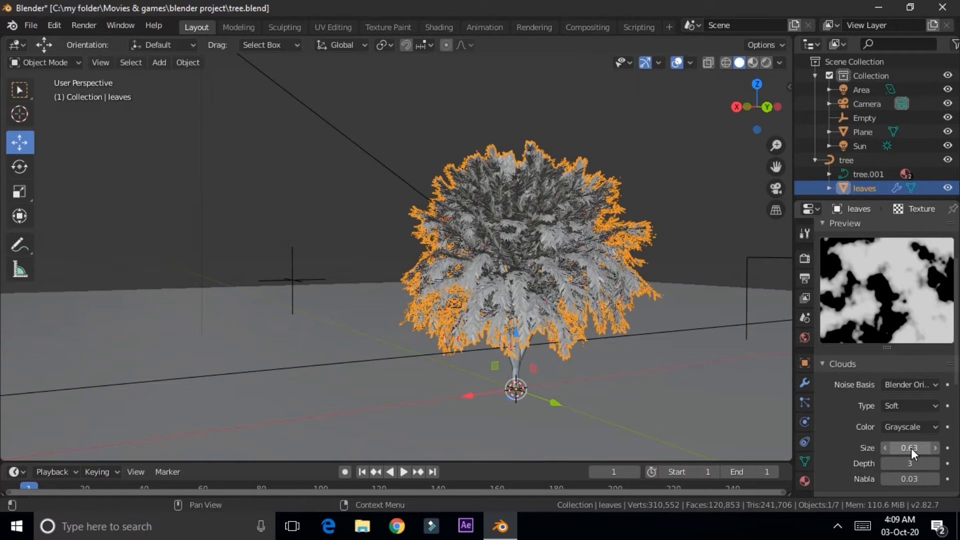
scroll(down, 3)
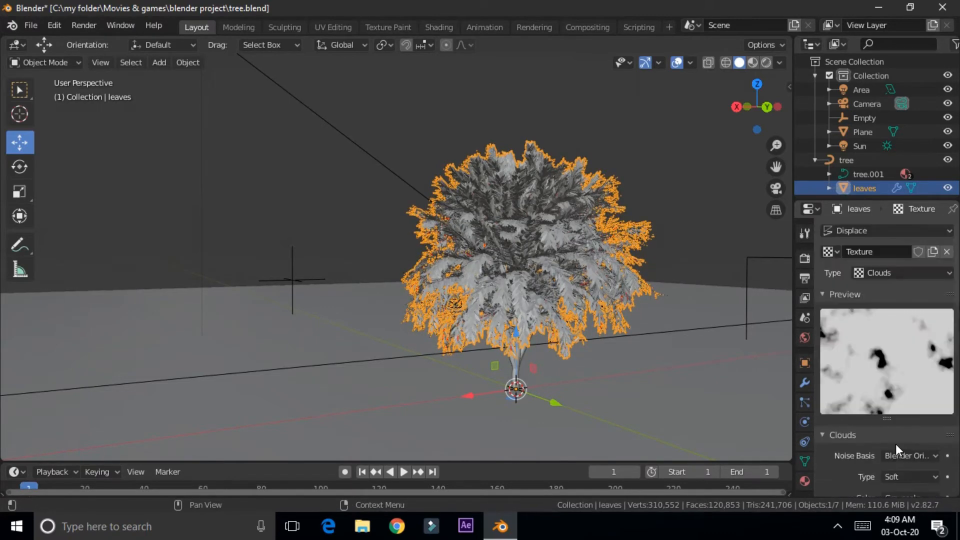
scroll(down, 3)
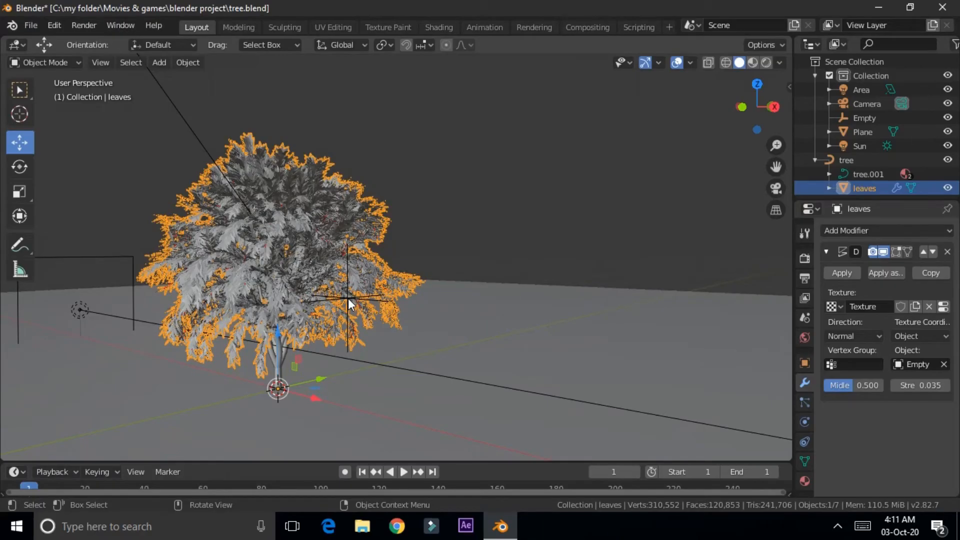
click(864, 117)
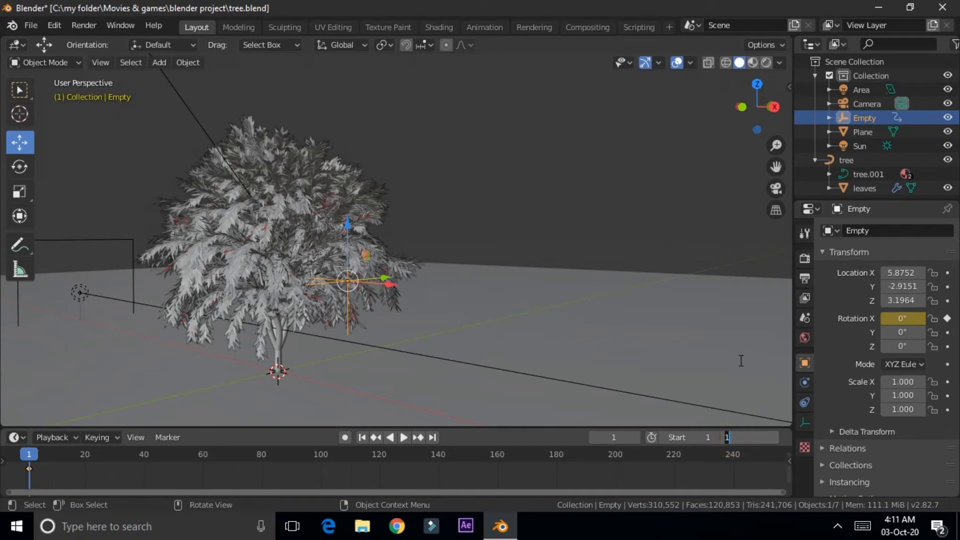
- Set End frame 90 and keyframe the Empty's X/Y rotation: 0° at frame 1, 200° at frame 90
text(90)
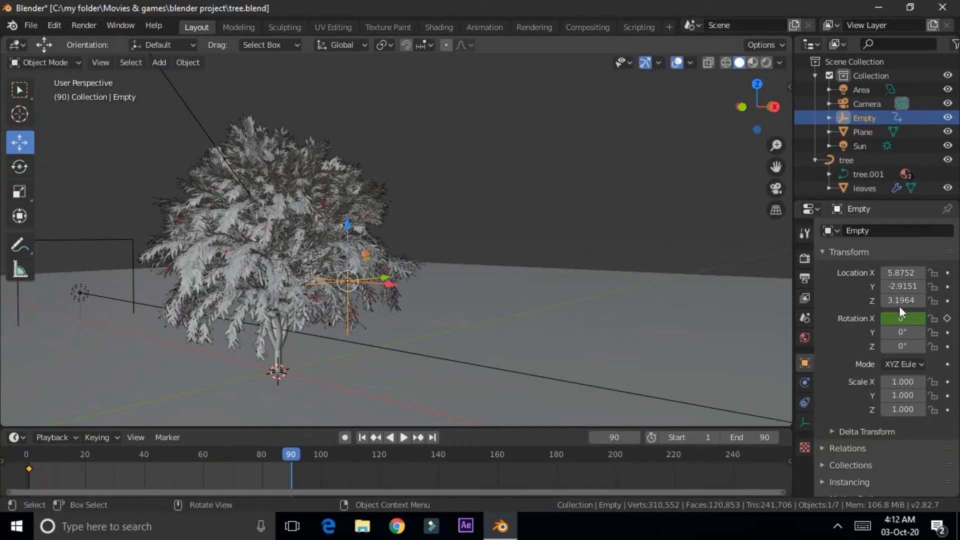
click(901, 318)
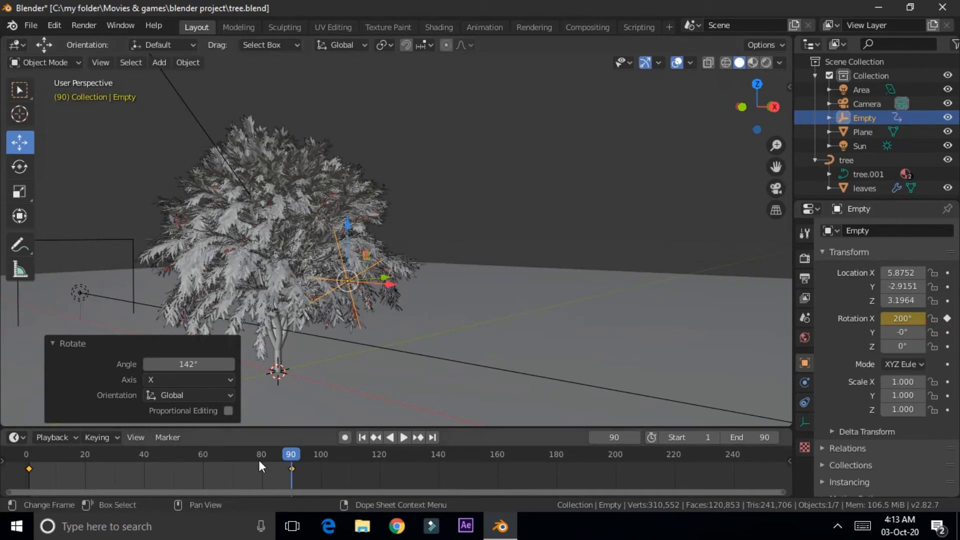
click(362, 440)
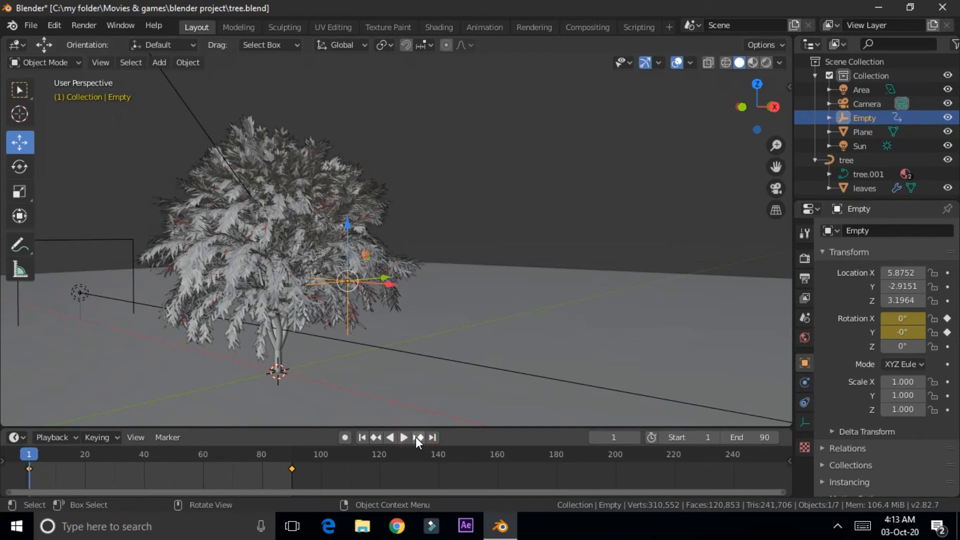
click(418, 437)
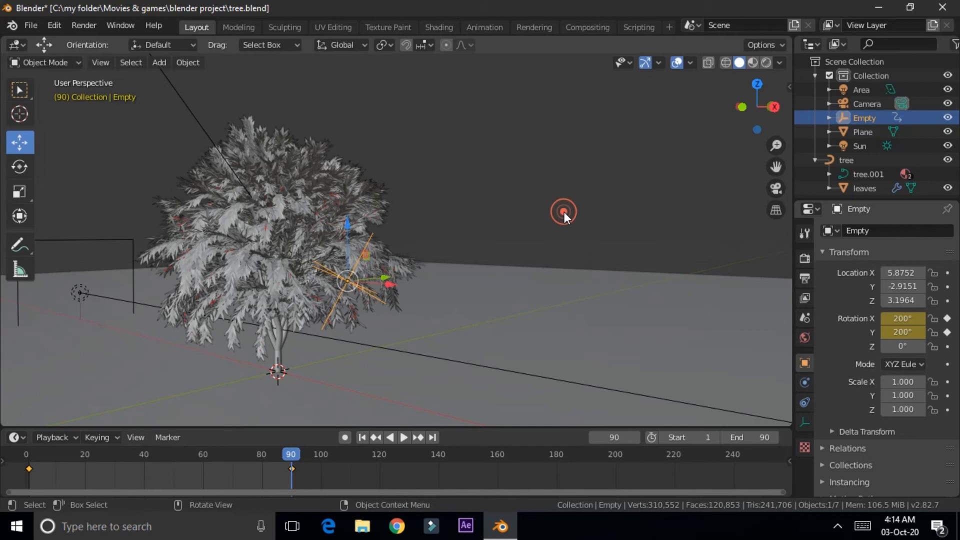
click(564, 214)
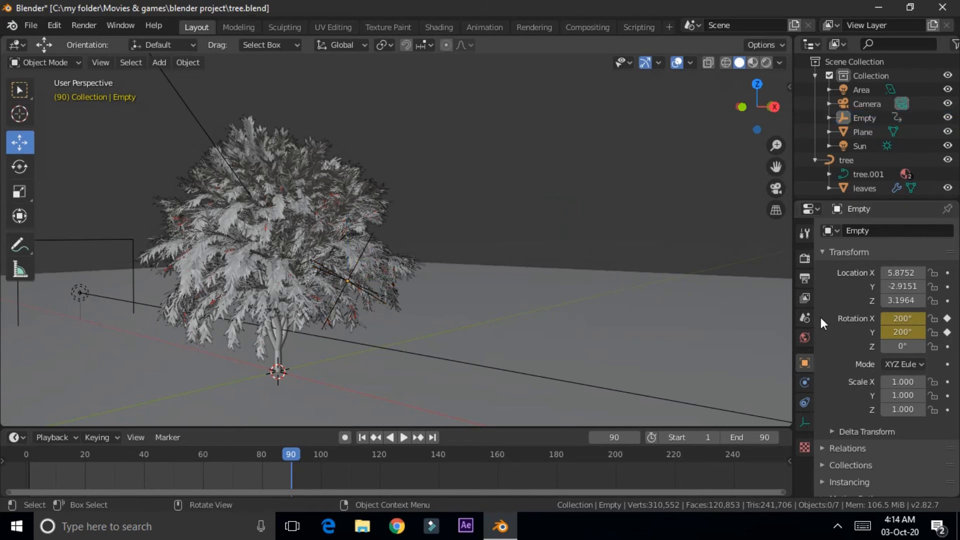
mouse_move(709, 292)
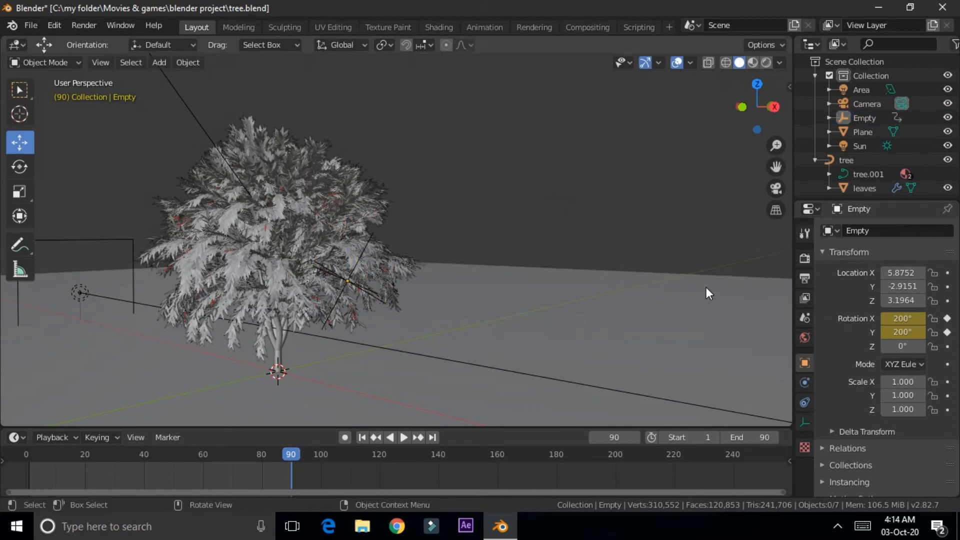
- Play the animation from the start to watch the leaves sway, then stop playback
click(403, 437)
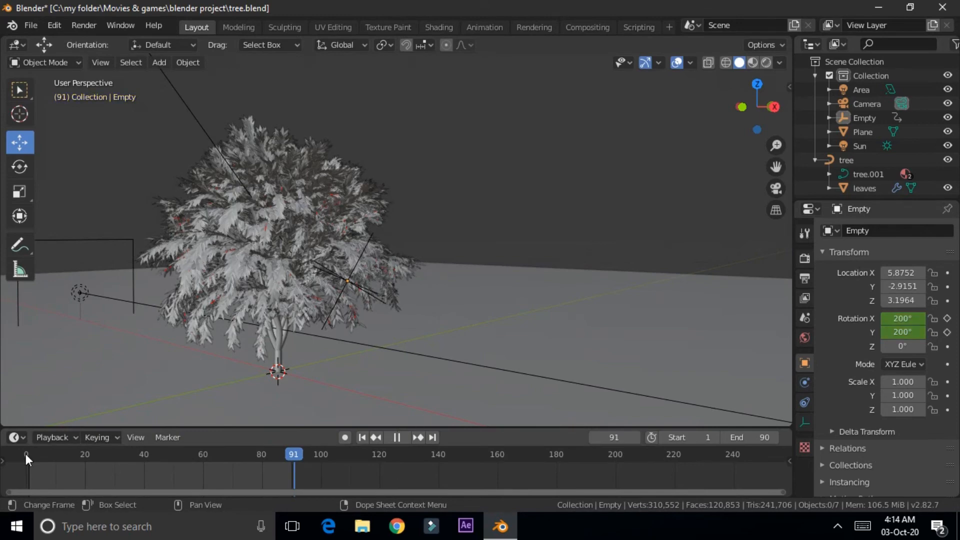
click(390, 437)
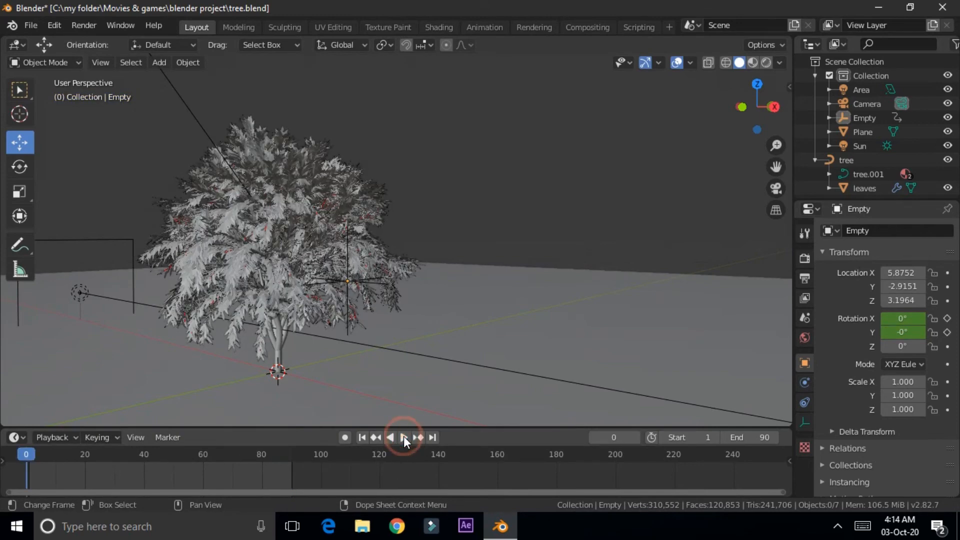
click(405, 437)
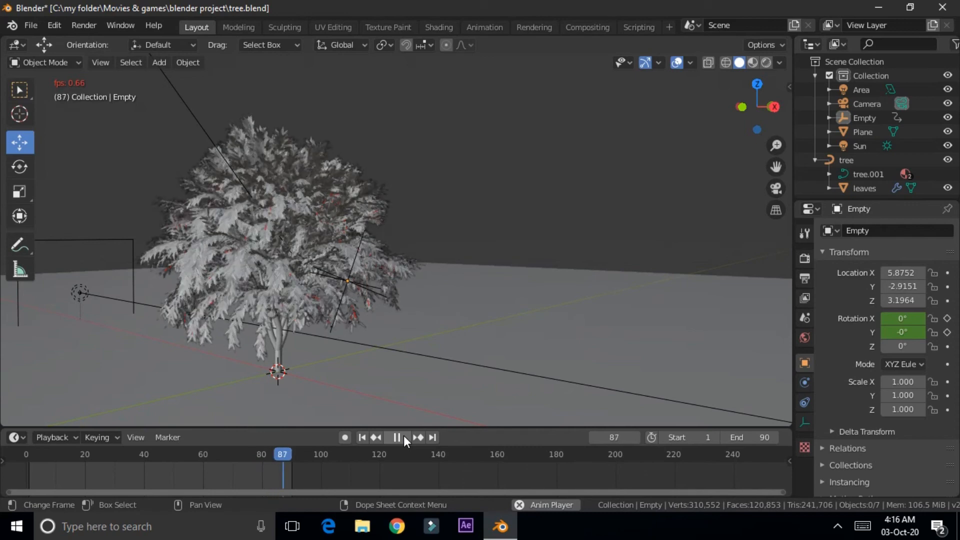
click(395, 437)
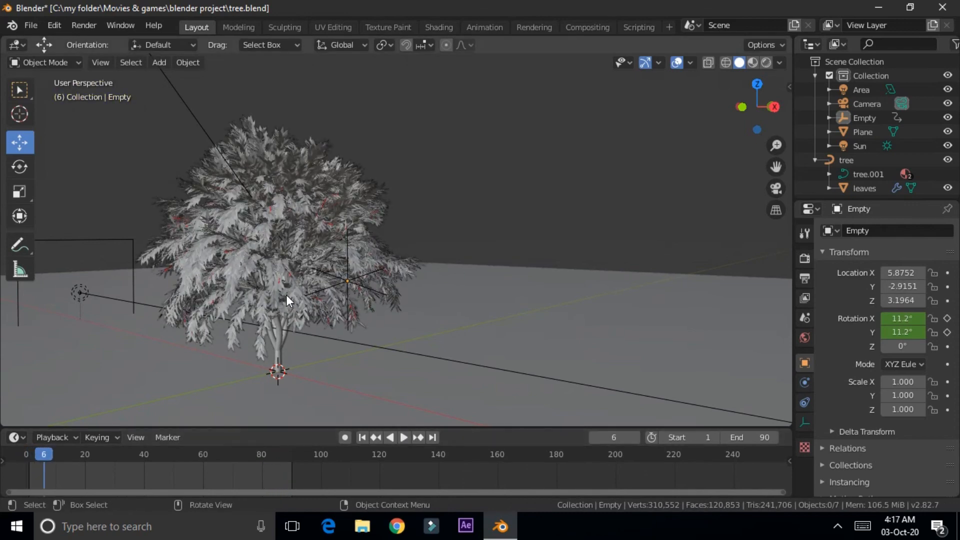